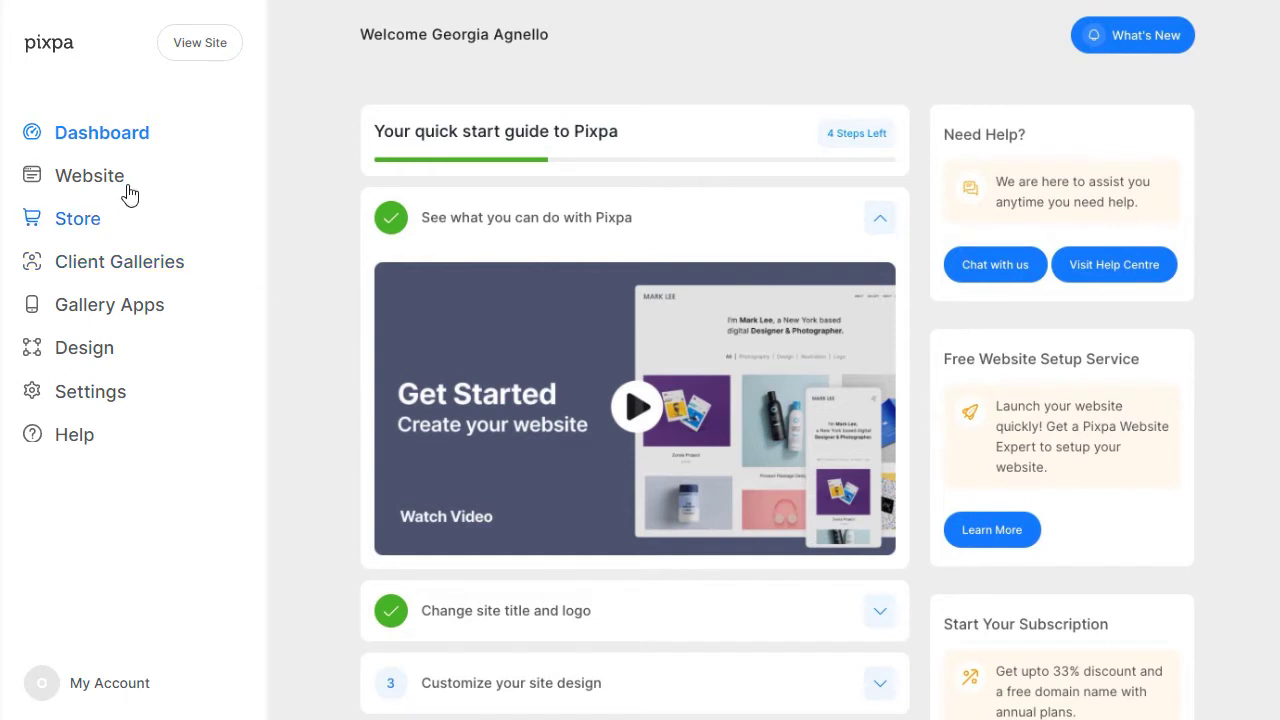
- Open the Website section from the Pixpa dashboard sidebar to view the site menu
{"action": "left_click", "coordinate": [89, 175]}
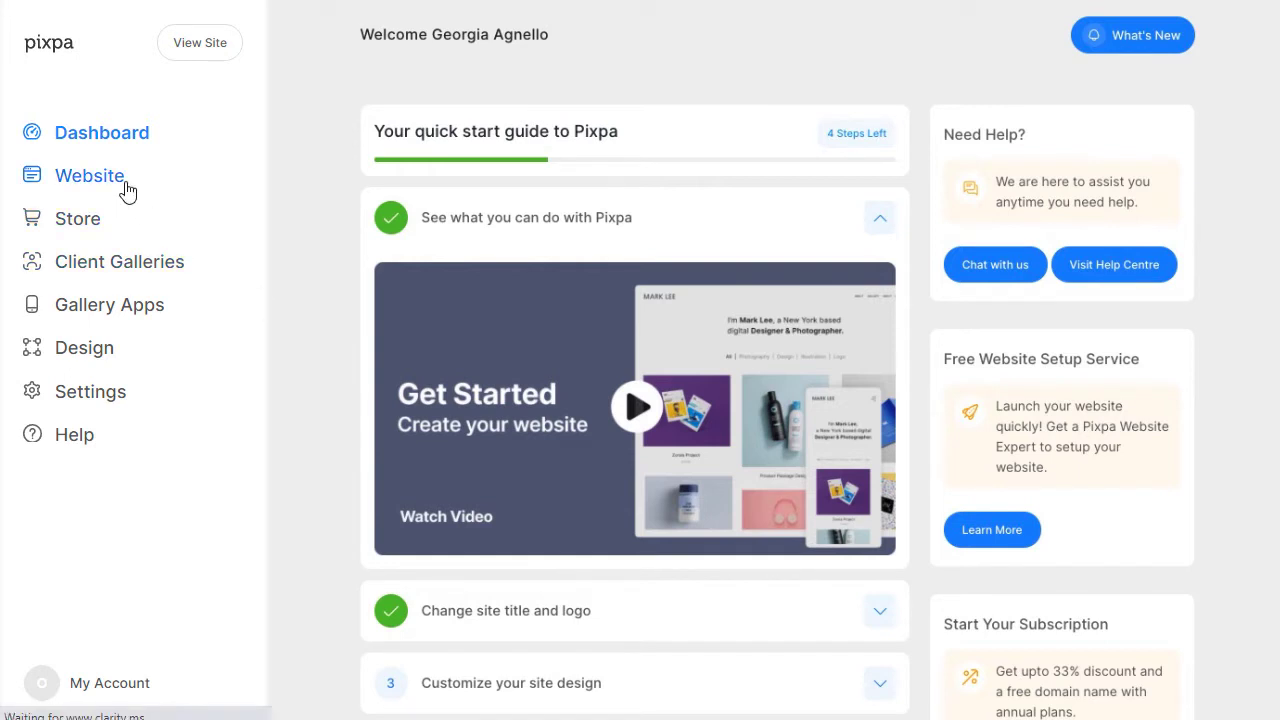
{"action": "left_click", "coordinate": [89, 175]}
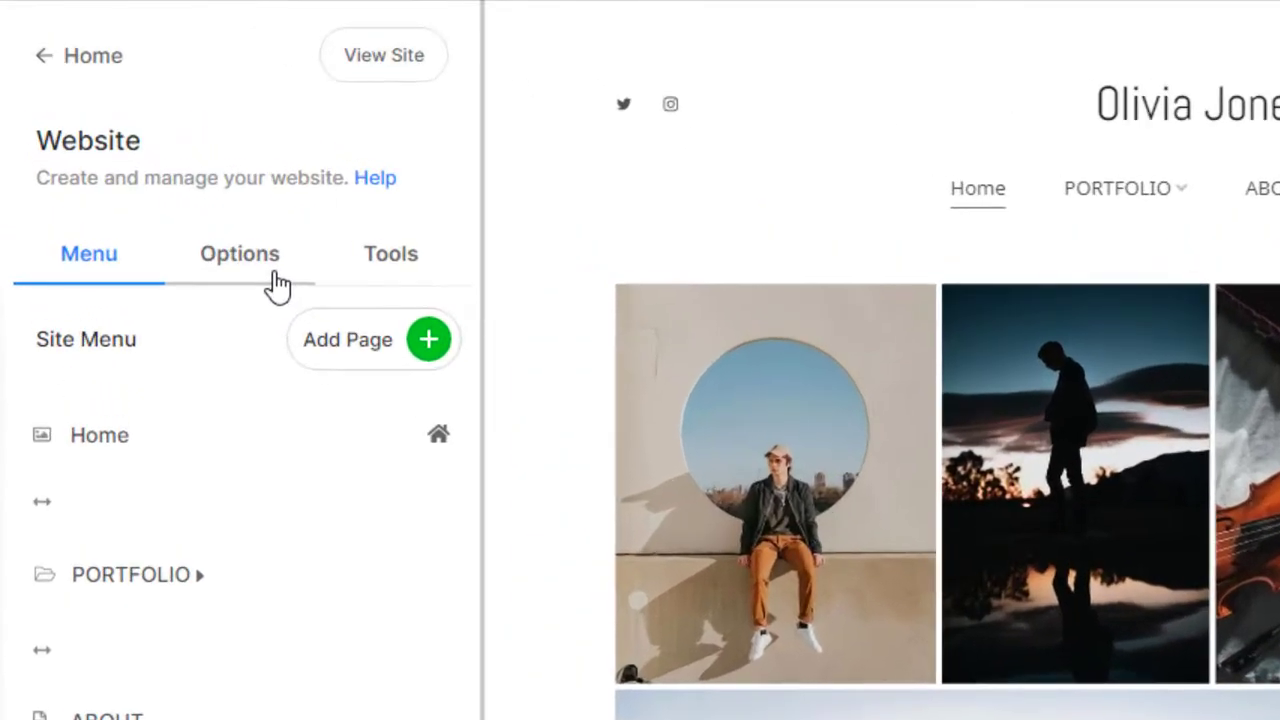
{"action": "mouse_move", "coordinate": [420, 285]}
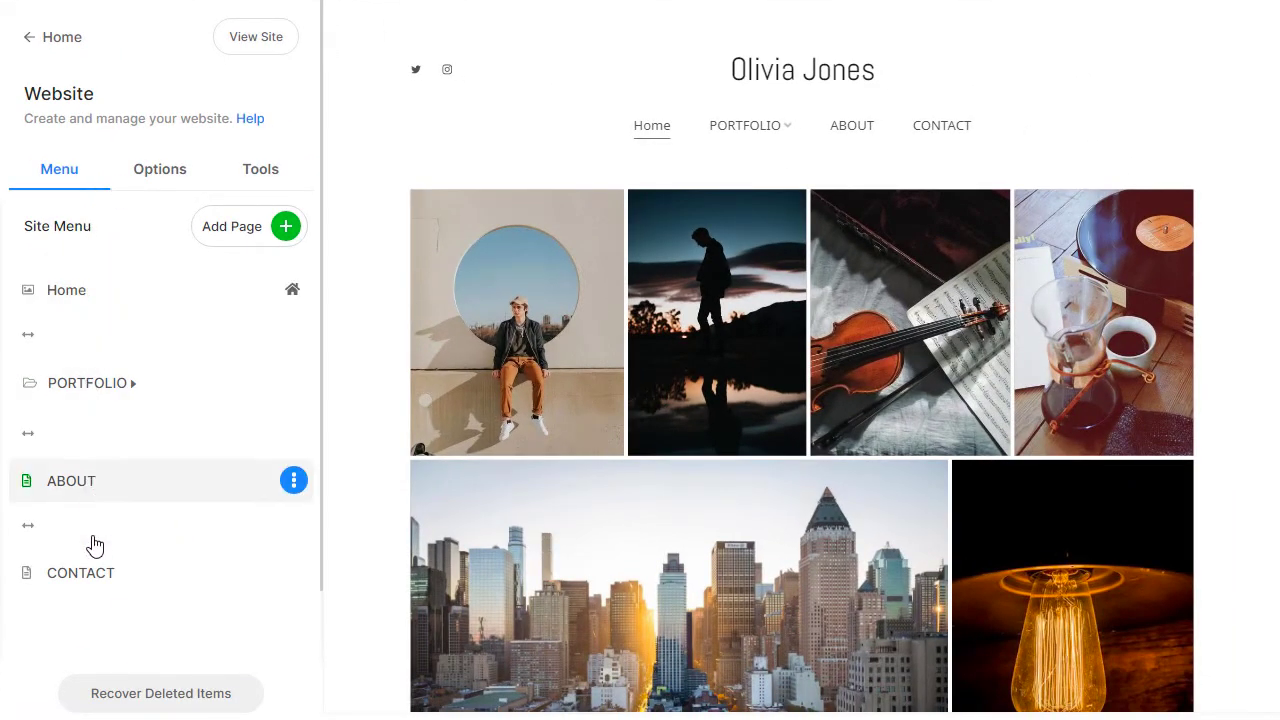
- Show the website Options list with design, site visibility and integration settings
{"action": "left_click", "coordinate": [159, 168]}
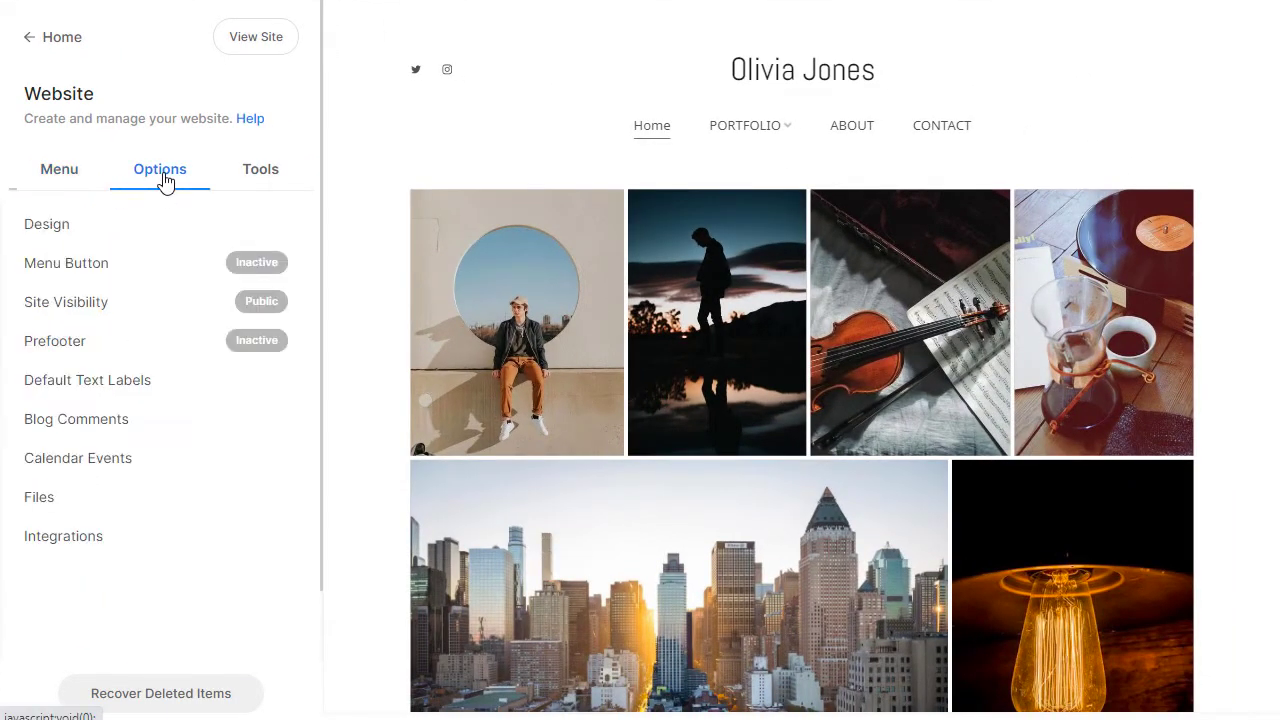
{"action": "mouse_move", "coordinate": [66, 302]}
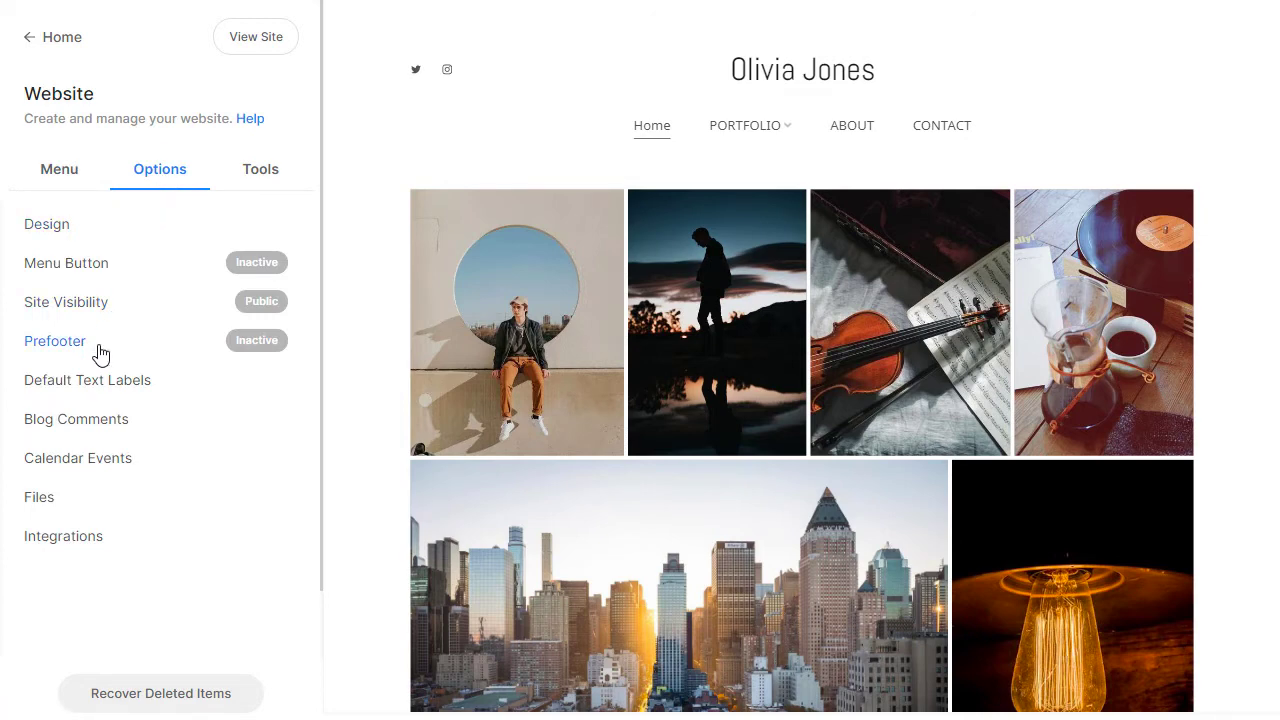
{"action": "mouse_move", "coordinate": [138, 498]}
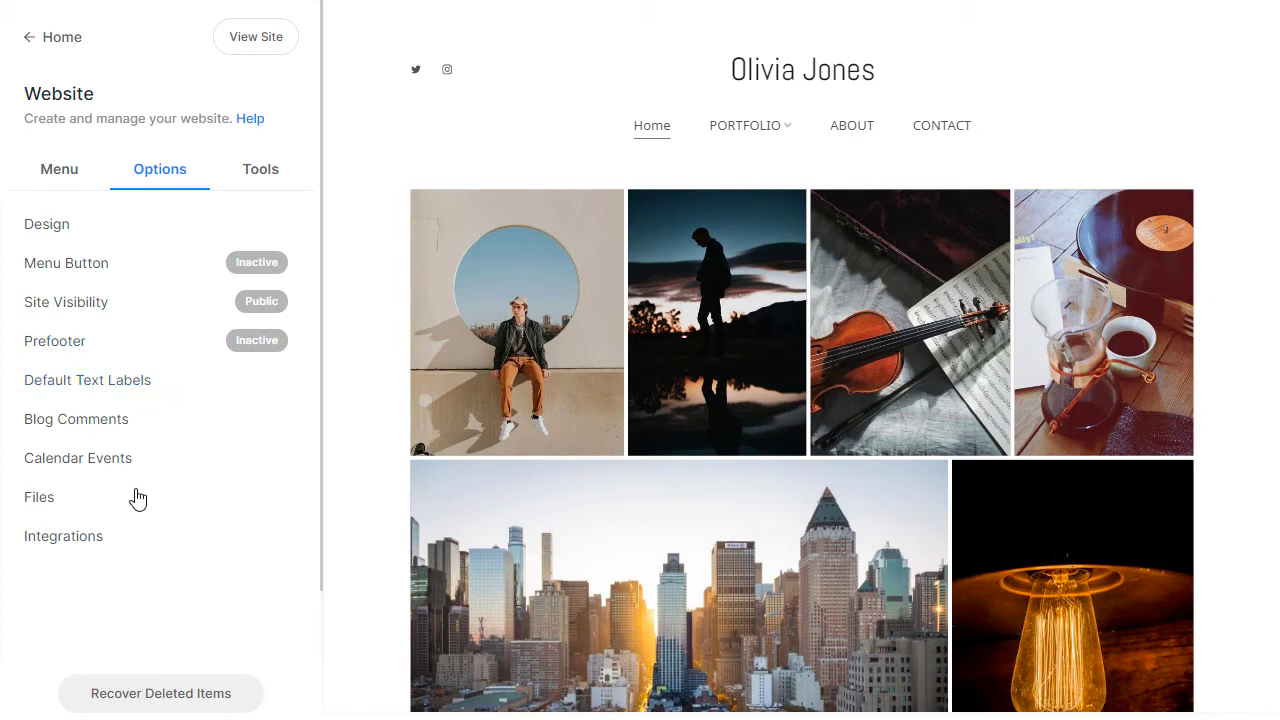
{"action": "mouse_move", "coordinate": [126, 500]}
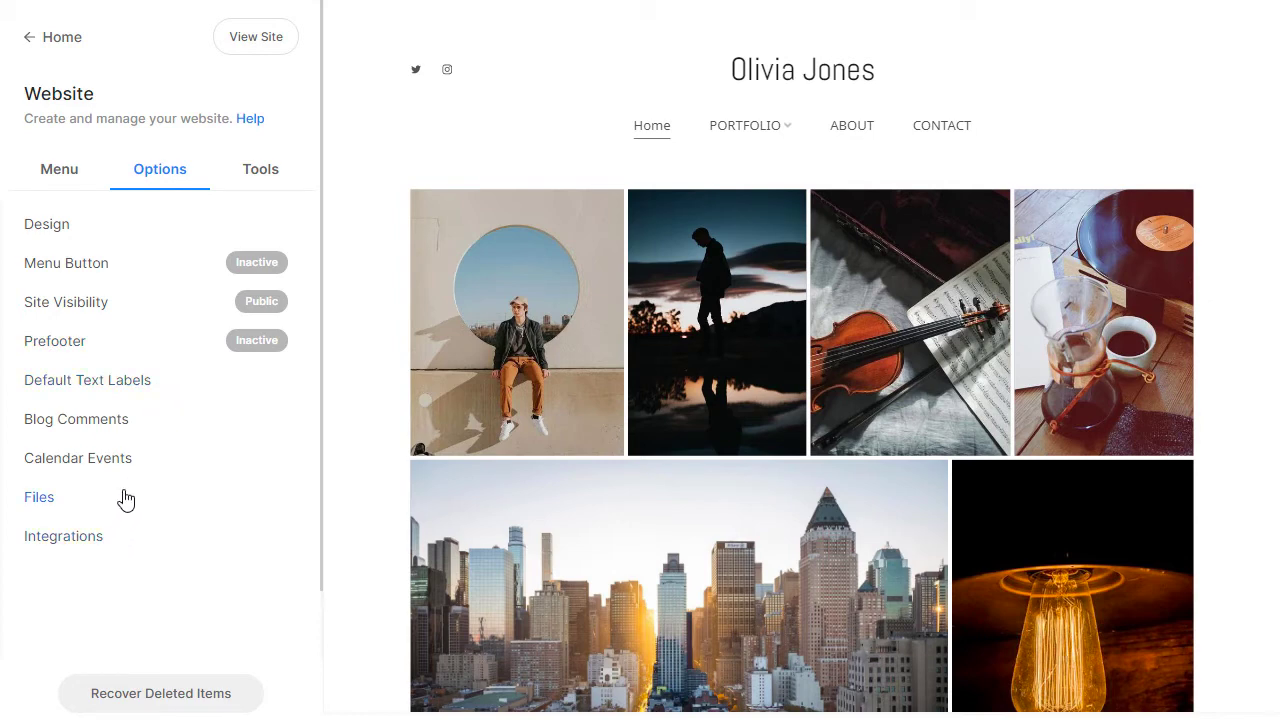
{"action": "mouse_move", "coordinate": [175, 432]}
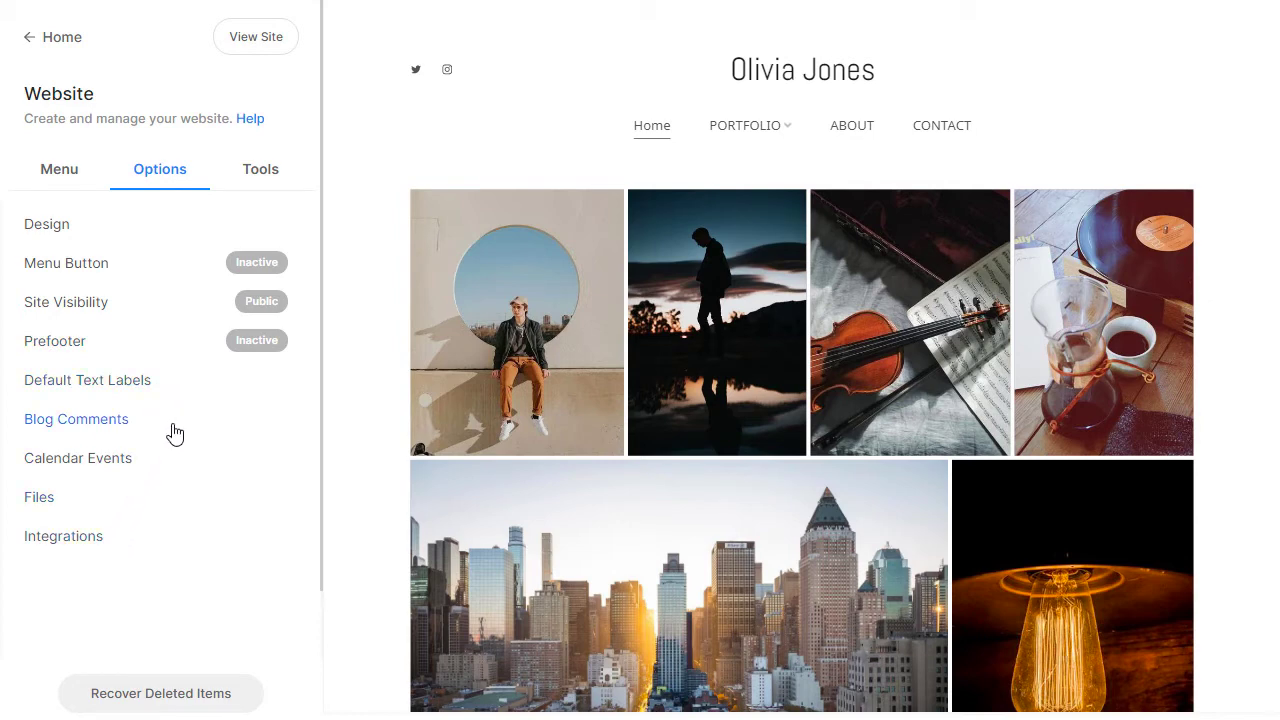
- Show the website Tools list: SEO, social links, announcement and cookie consent banners
{"action": "left_click", "coordinate": [260, 168]}
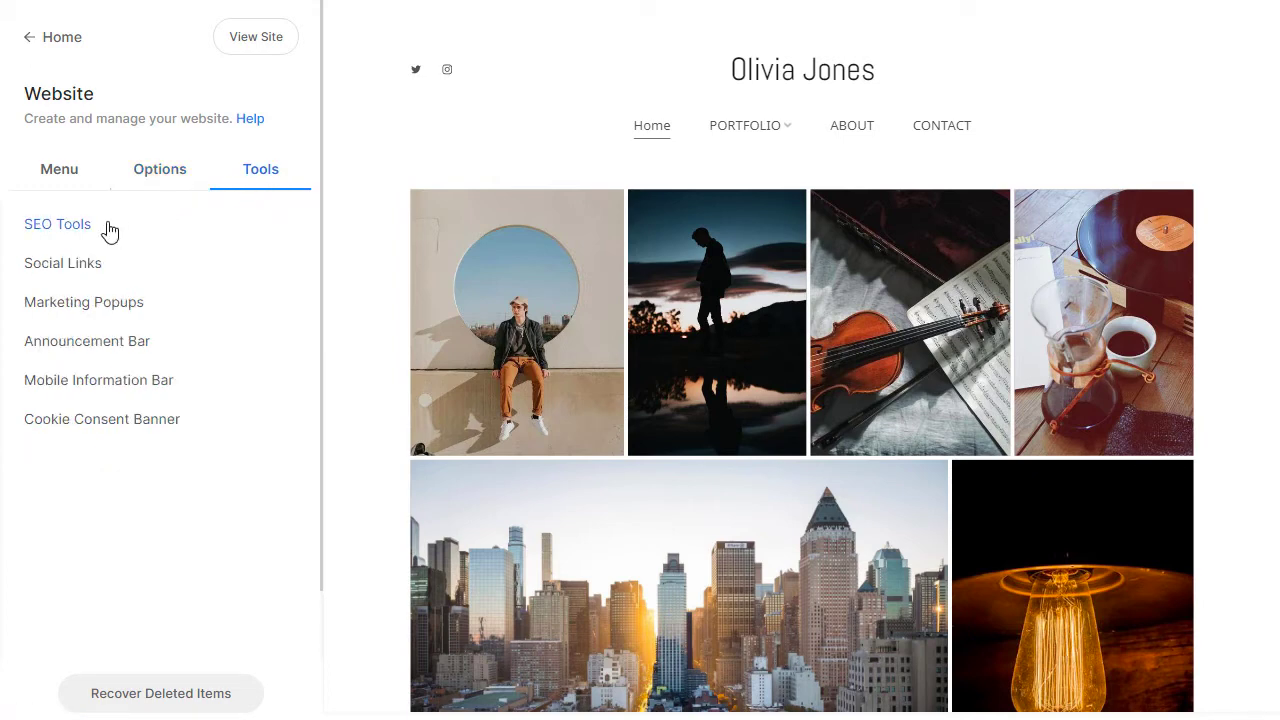
{"action": "mouse_move", "coordinate": [62, 263]}
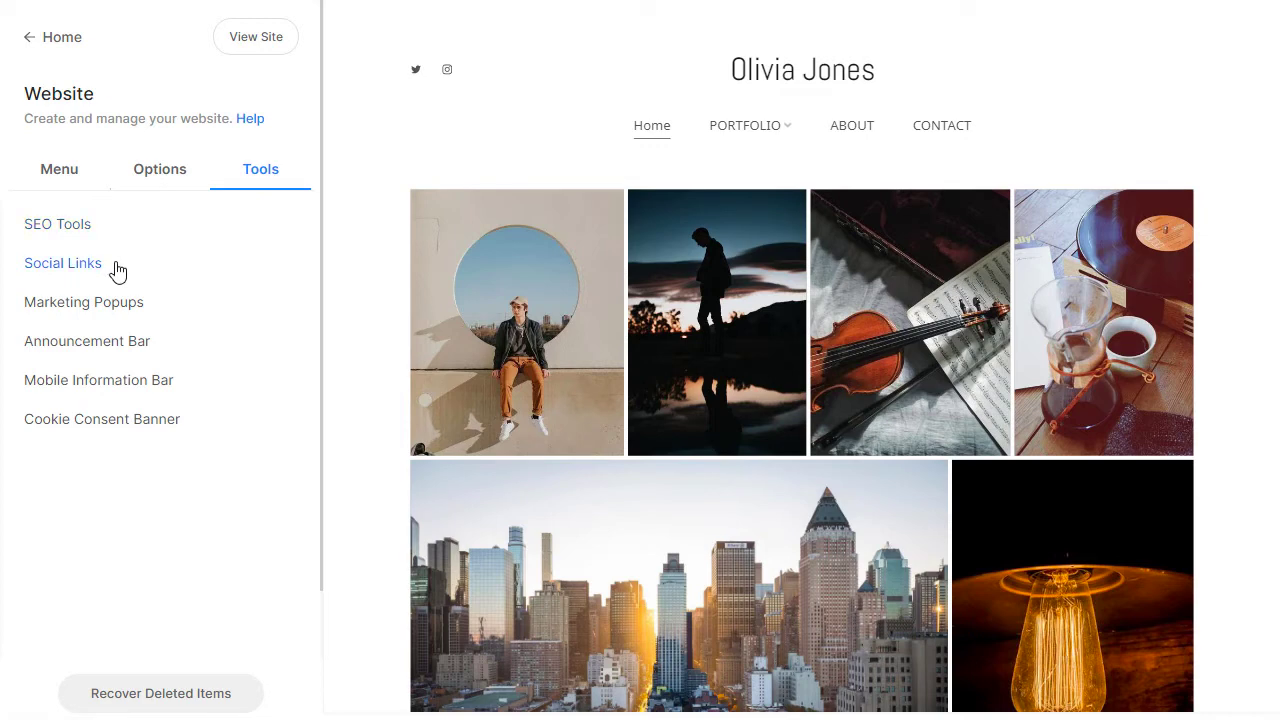
{"action": "mouse_move", "coordinate": [174, 302]}
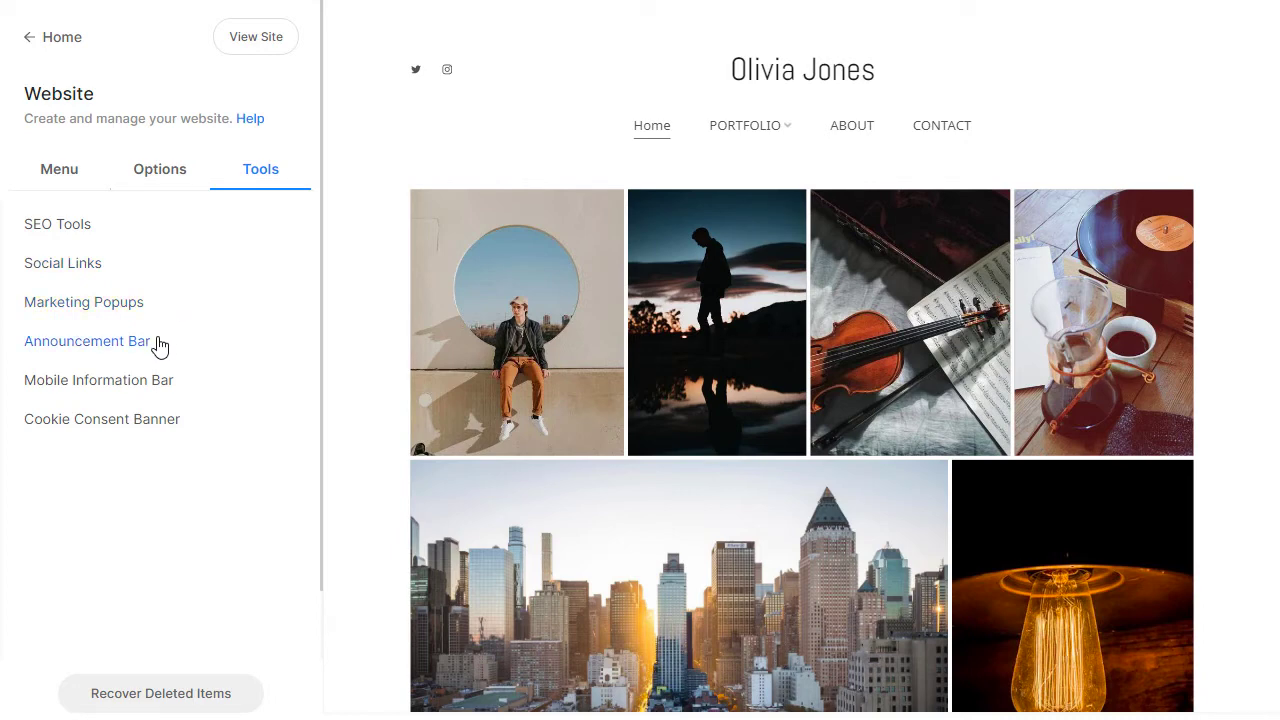
{"action": "mouse_move", "coordinate": [192, 419]}
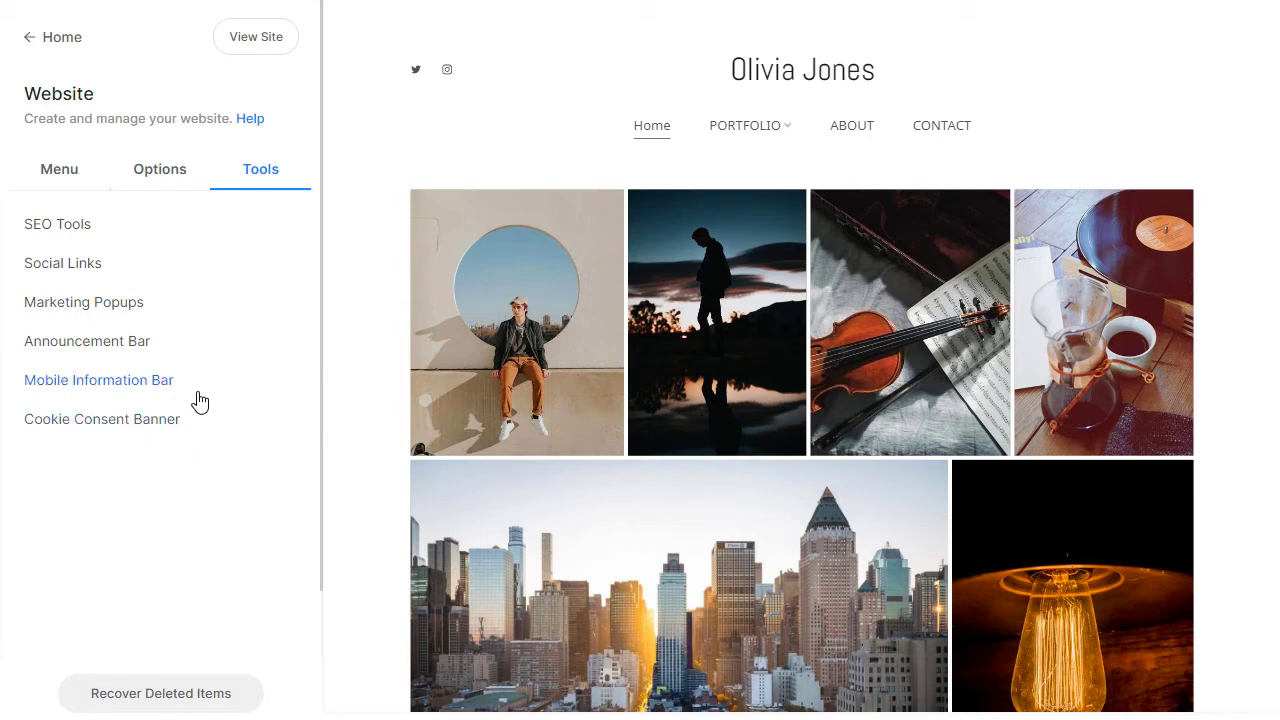
{"action": "mouse_move", "coordinate": [239, 213]}
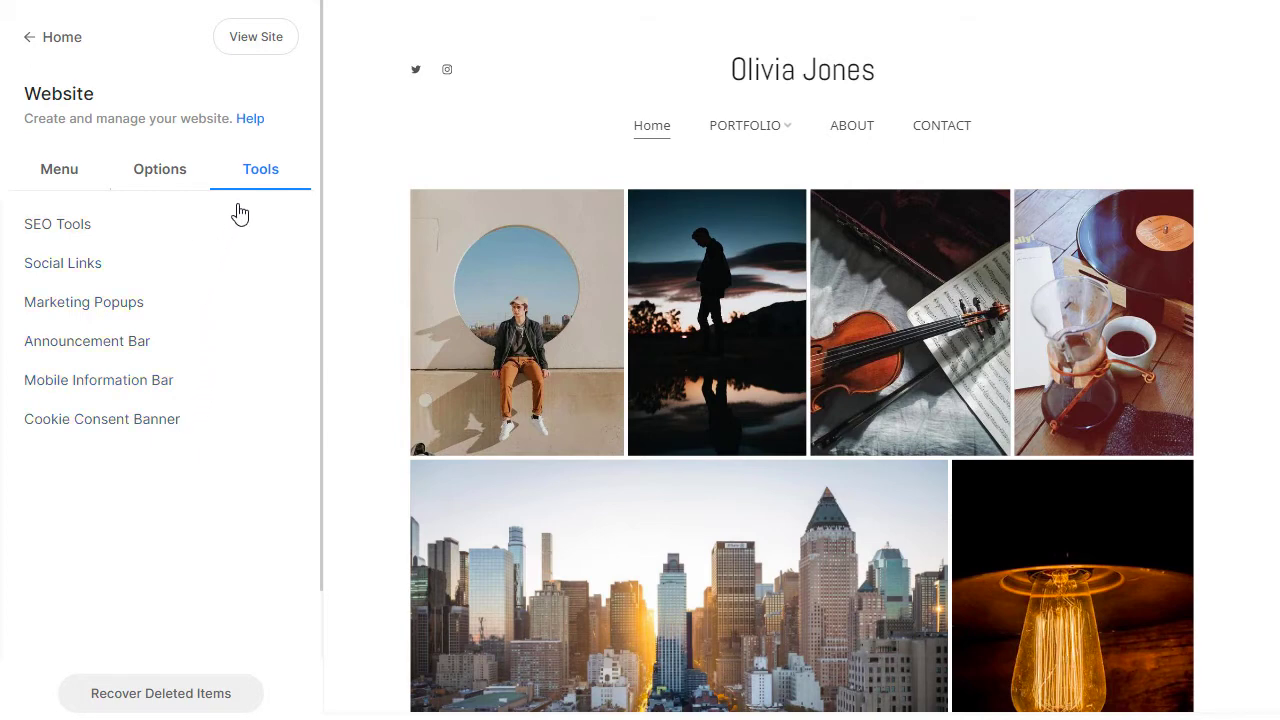
- Return to the Site Menu and bring up the add-page choices
{"action": "left_click", "coordinate": [58, 169]}
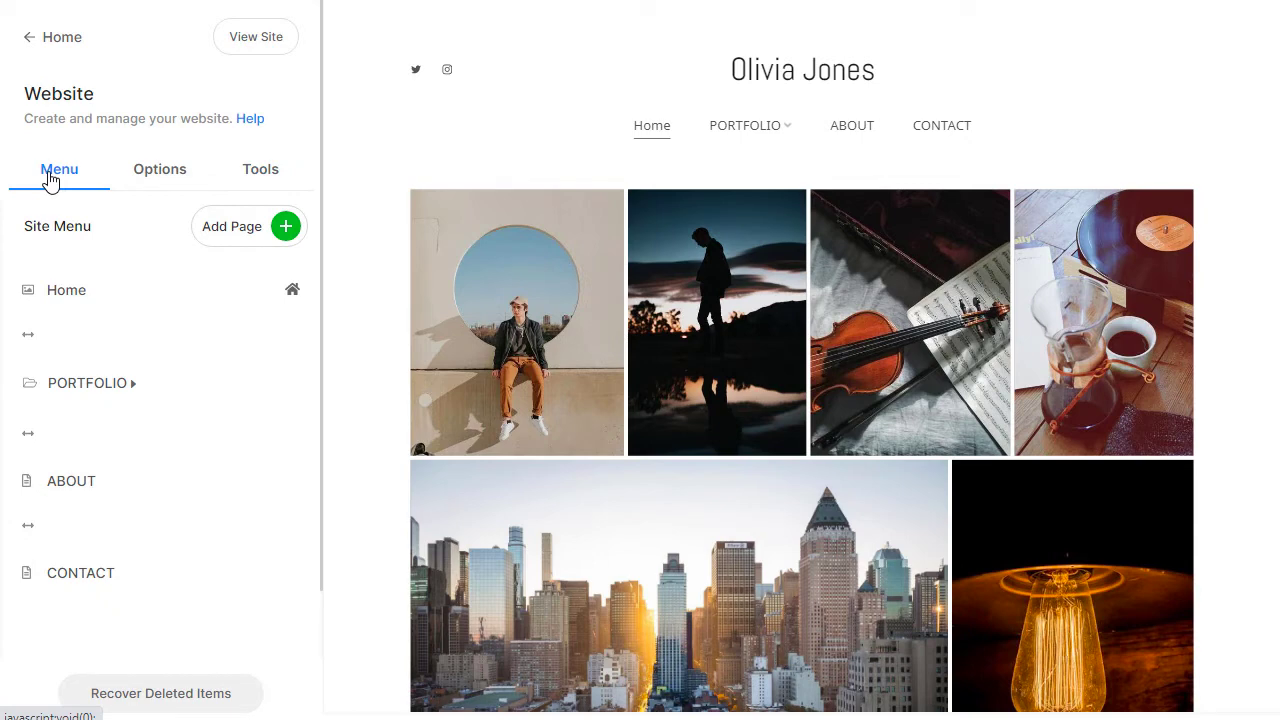
{"action": "mouse_move", "coordinate": [206, 197]}
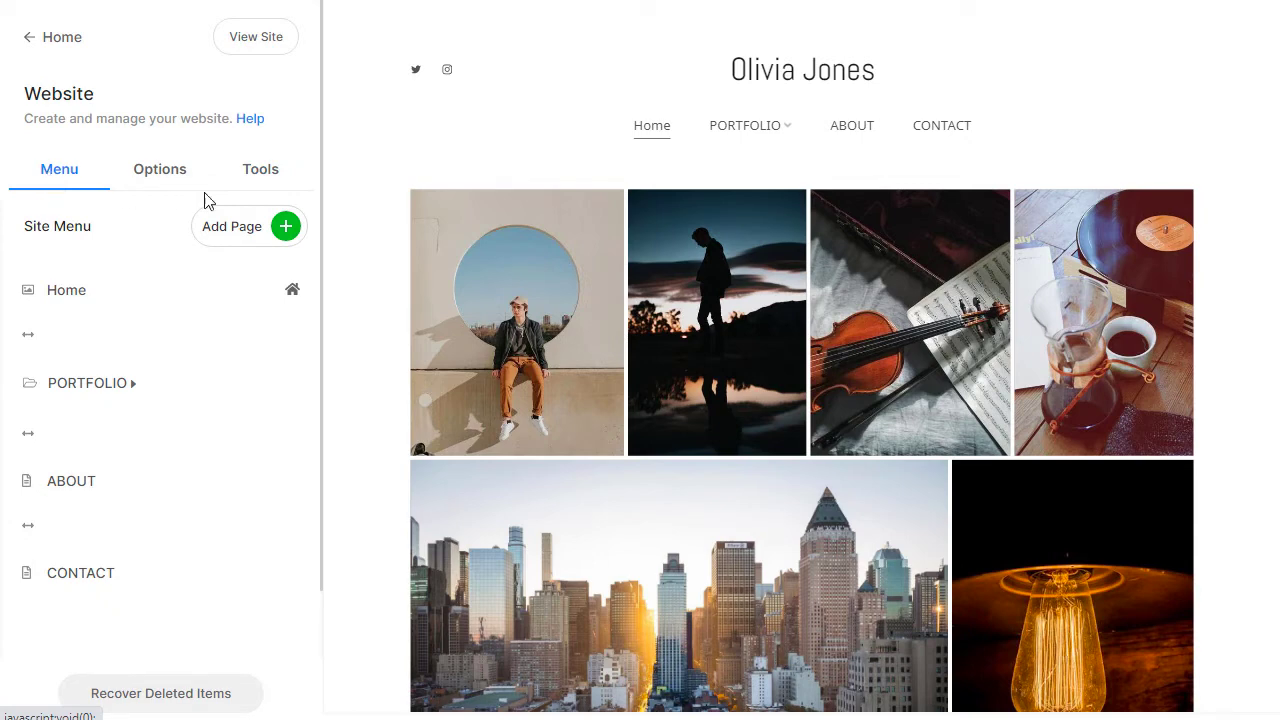
{"action": "left_click", "coordinate": [285, 226]}
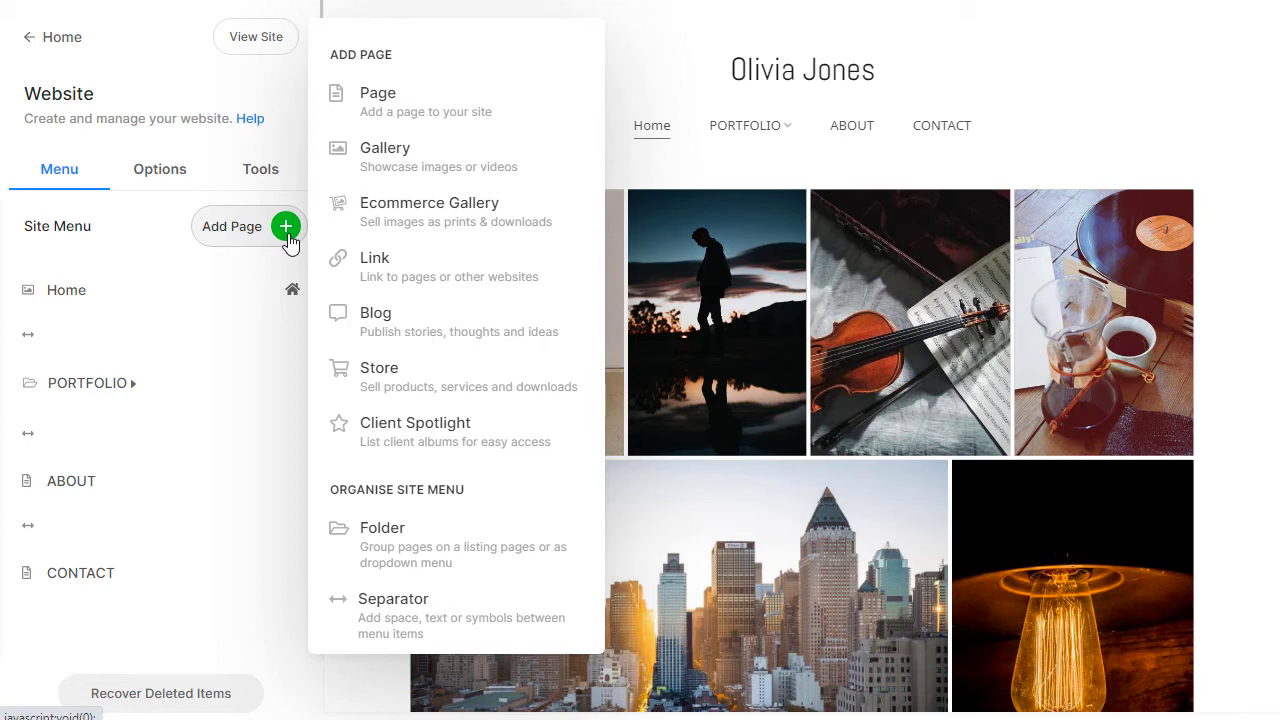
{"action": "mouse_move", "coordinate": [302, 240]}
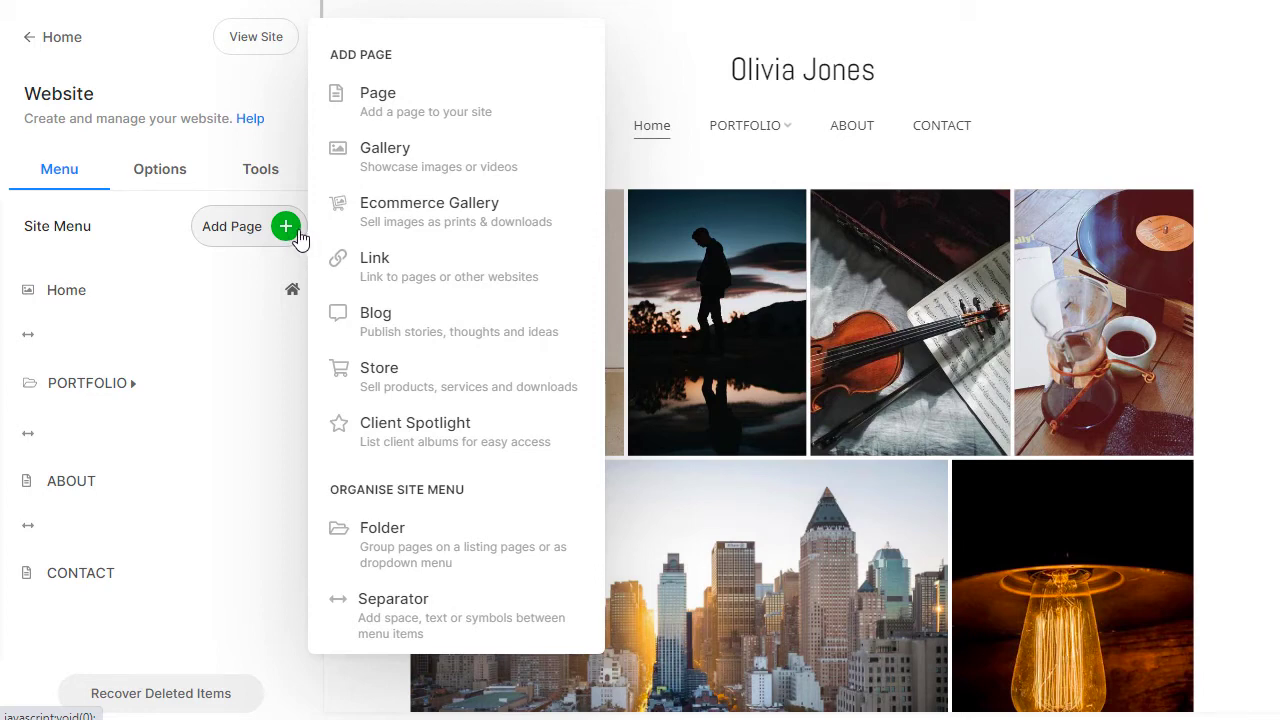
{"action": "mouse_move", "coordinate": [525, 104]}
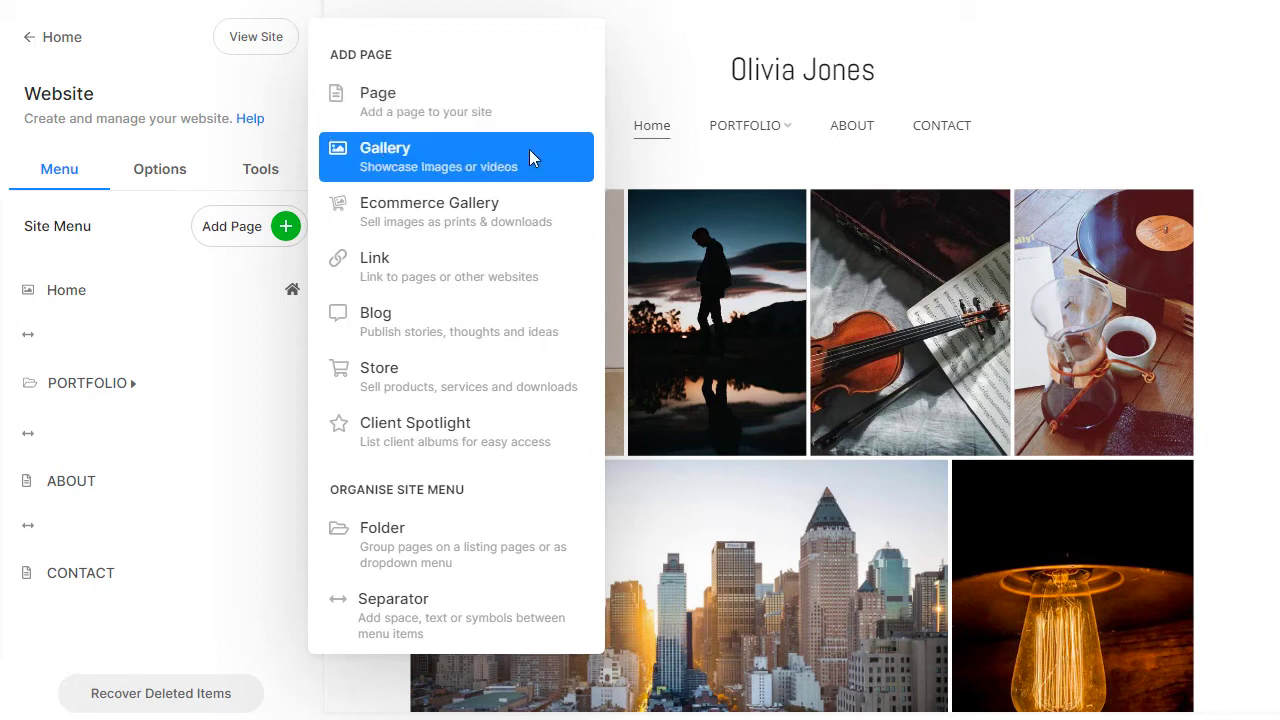
{"action": "mouse_move", "coordinate": [533, 159]}
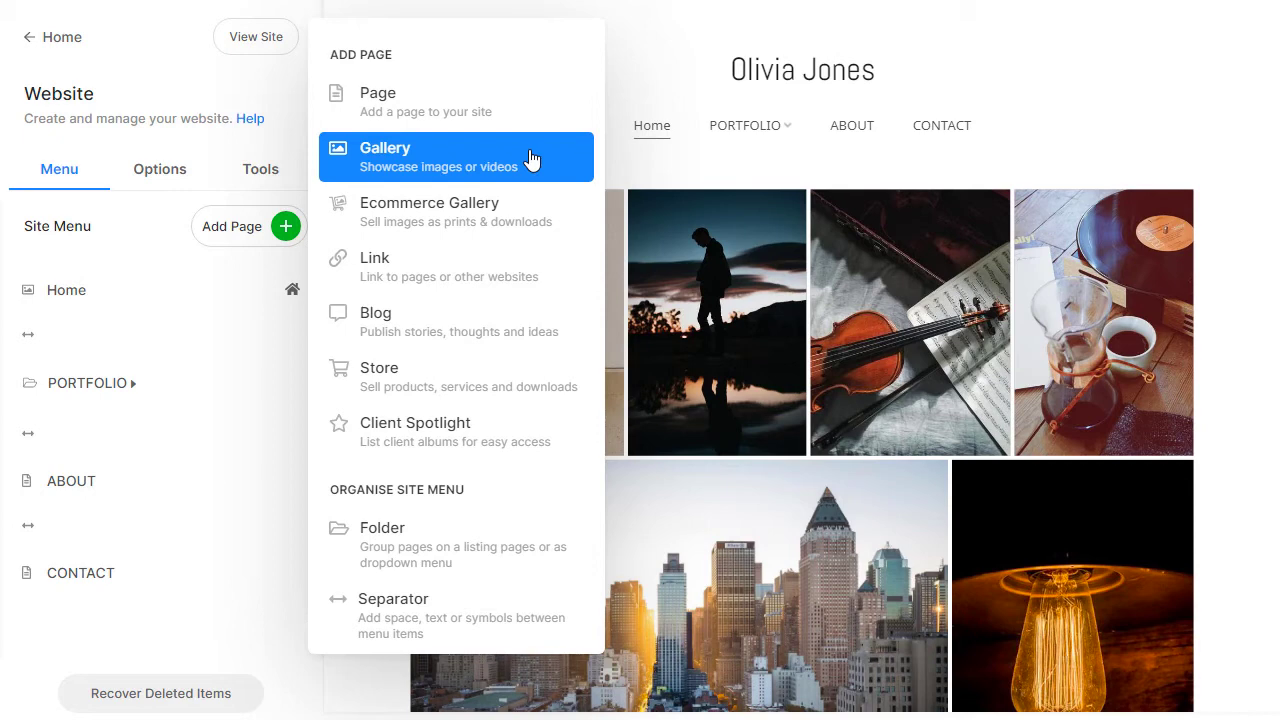
{"action": "mouse_move", "coordinate": [565, 212]}
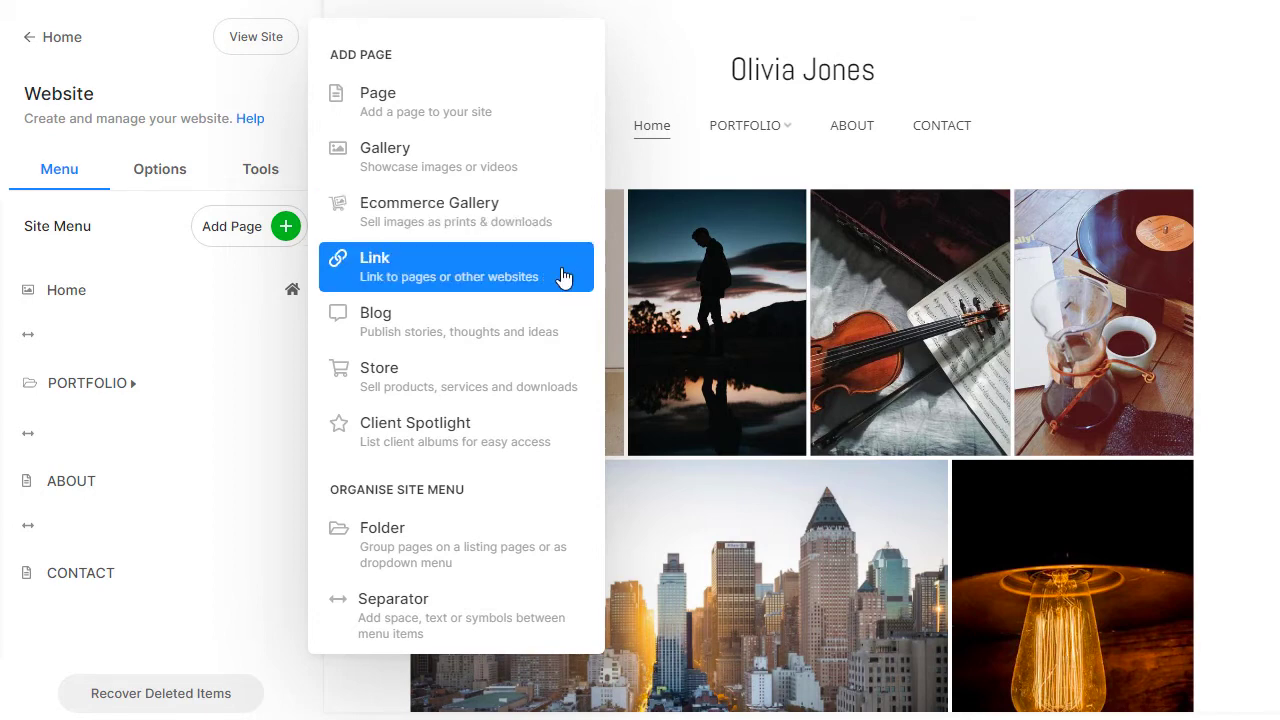
{"action": "mouse_move", "coordinate": [564, 276]}
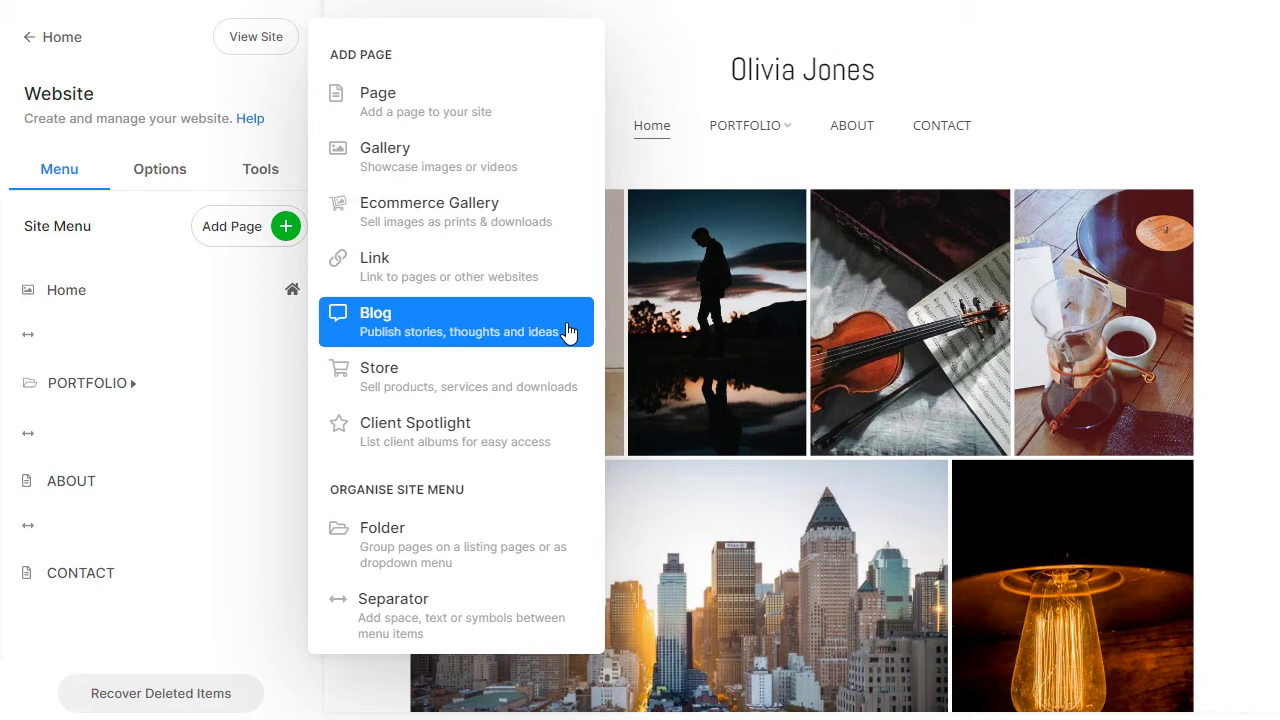
{"action": "mouse_move", "coordinate": [585, 384]}
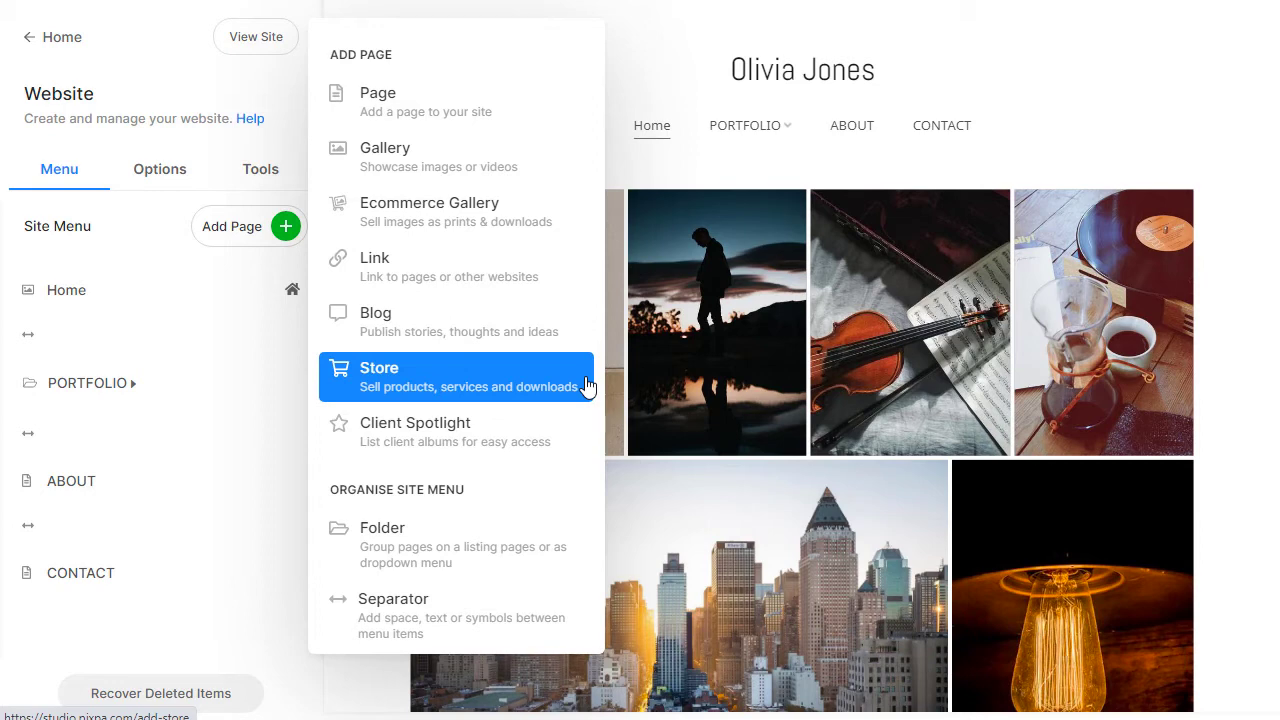
{"action": "mouse_move", "coordinate": [582, 442]}
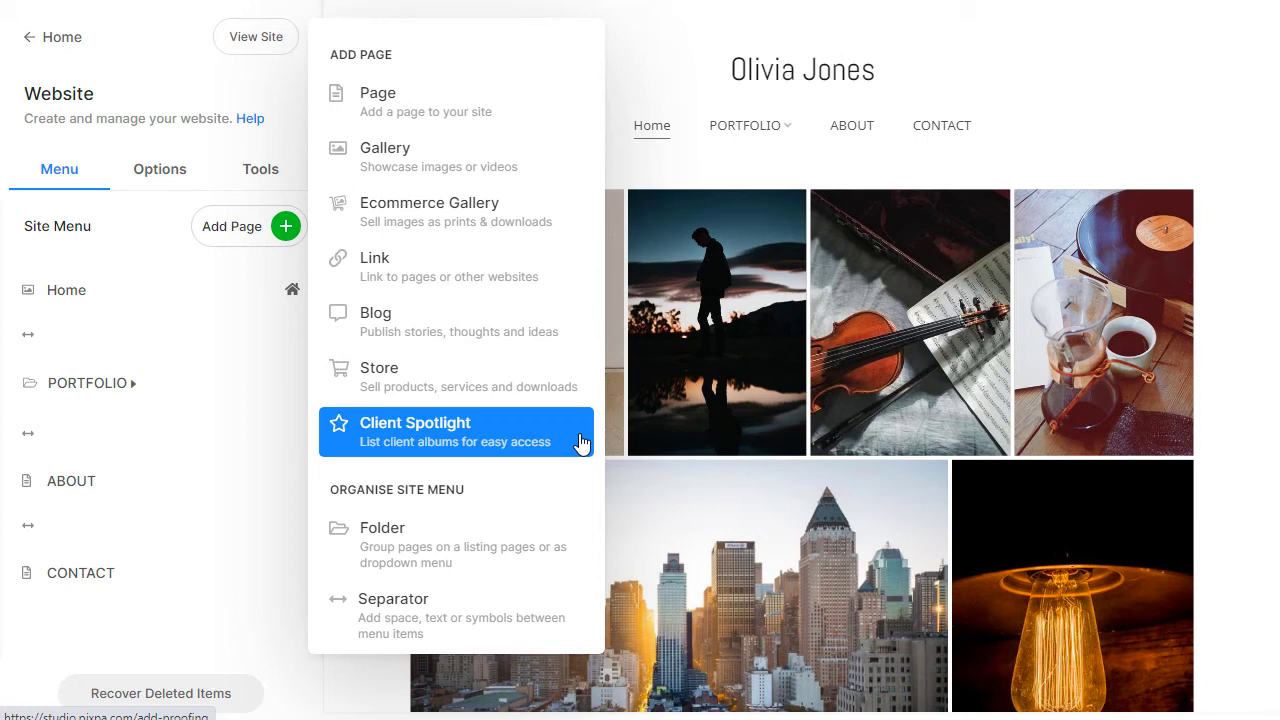
{"action": "mouse_move", "coordinate": [564, 560]}
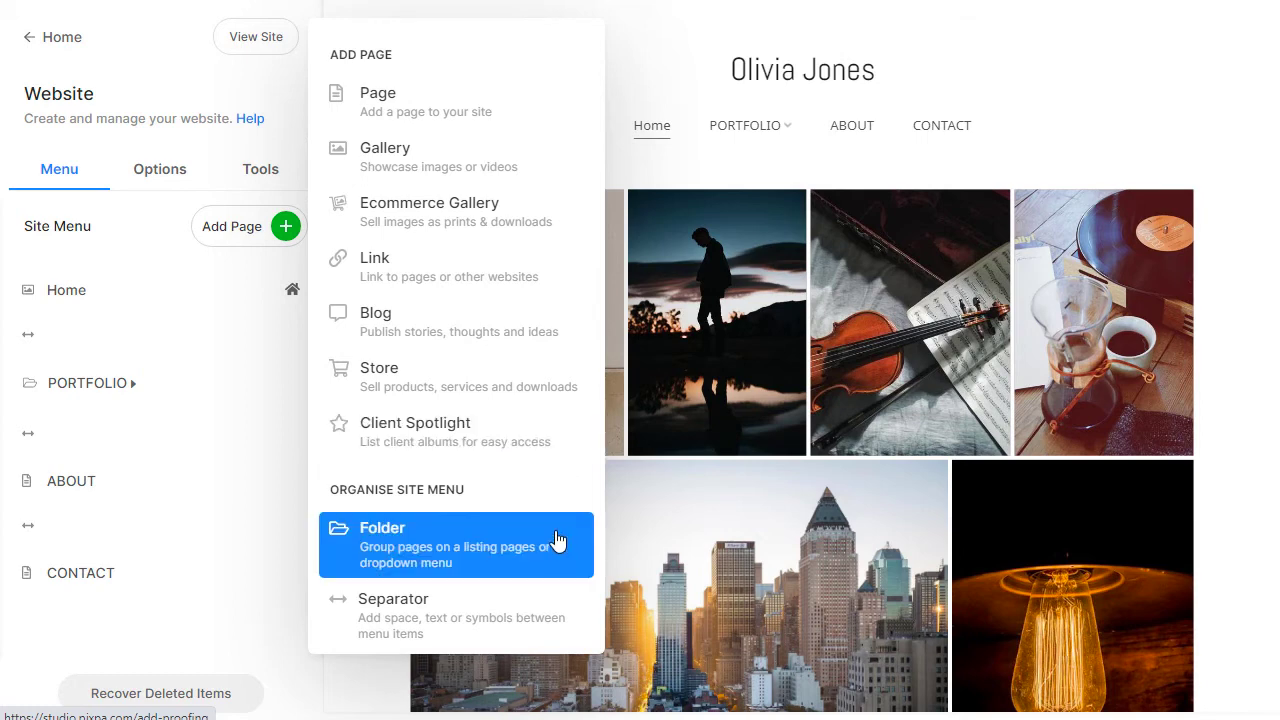
{"action": "mouse_move", "coordinate": [565, 568]}
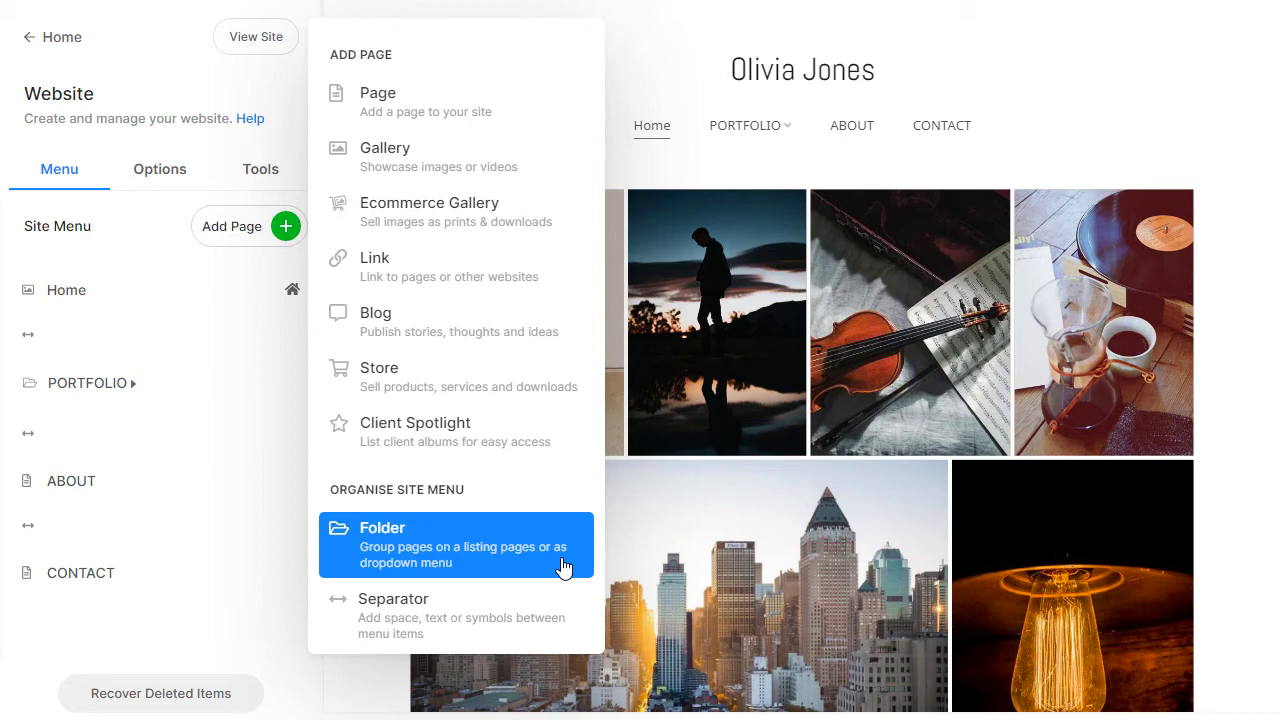
{"action": "mouse_move", "coordinate": [565, 611]}
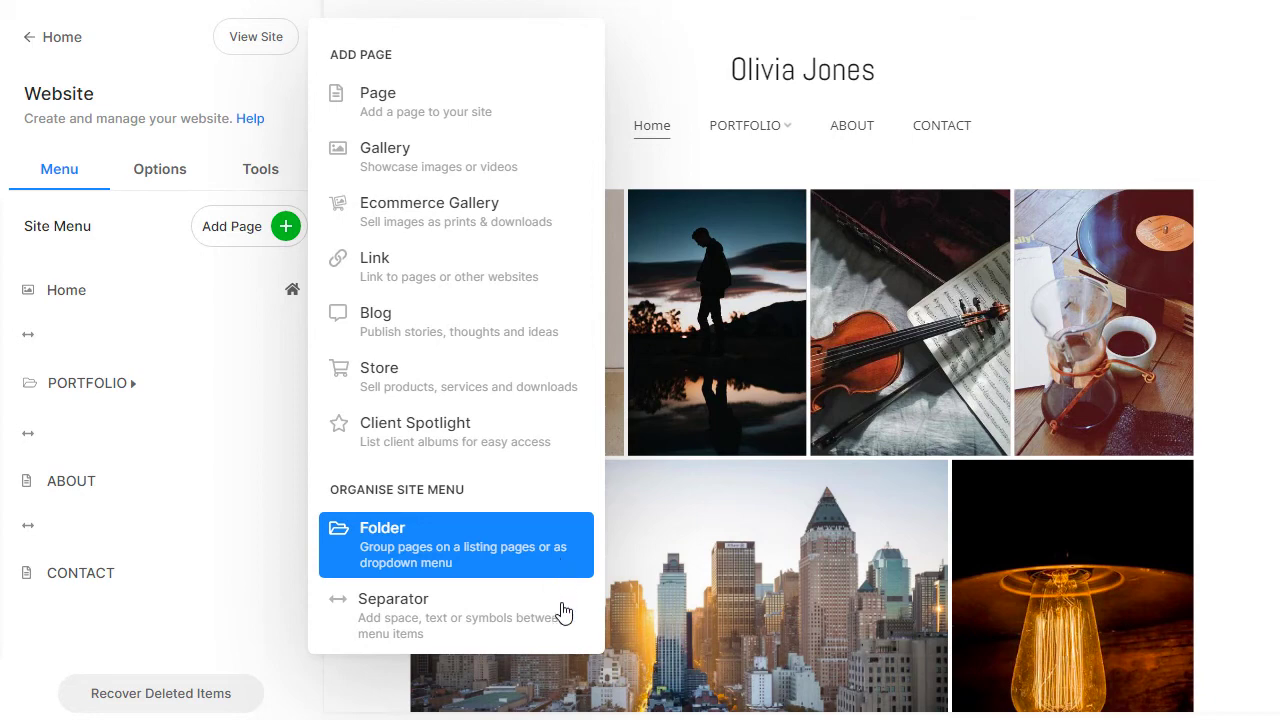
{"action": "mouse_move", "coordinate": [564, 638]}
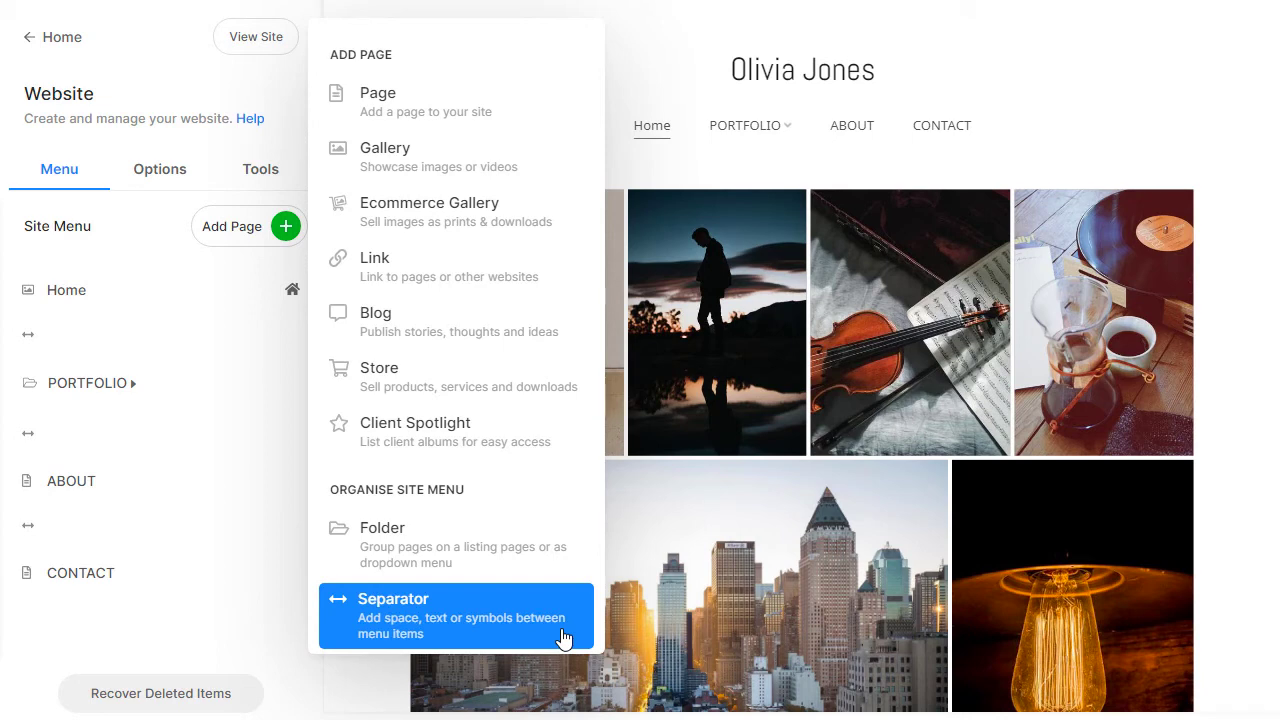
{"action": "mouse_move", "coordinate": [267, 648]}
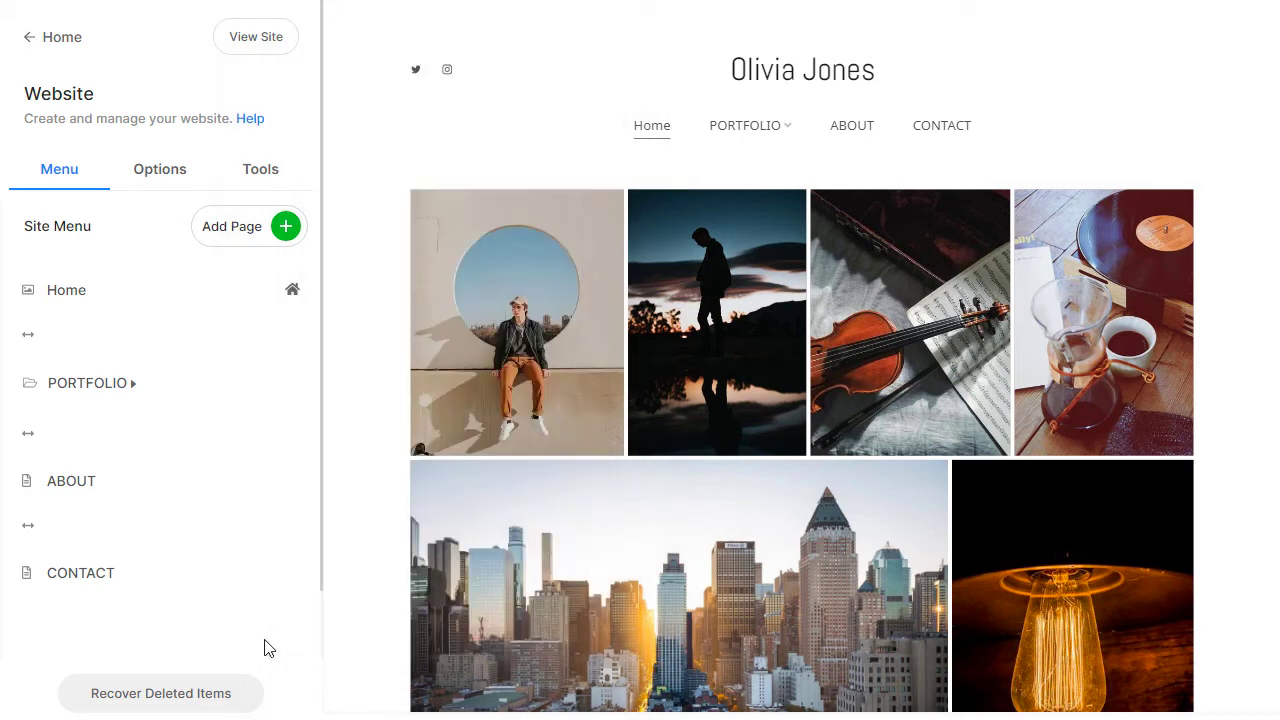
{"action": "mouse_move", "coordinate": [169, 580]}
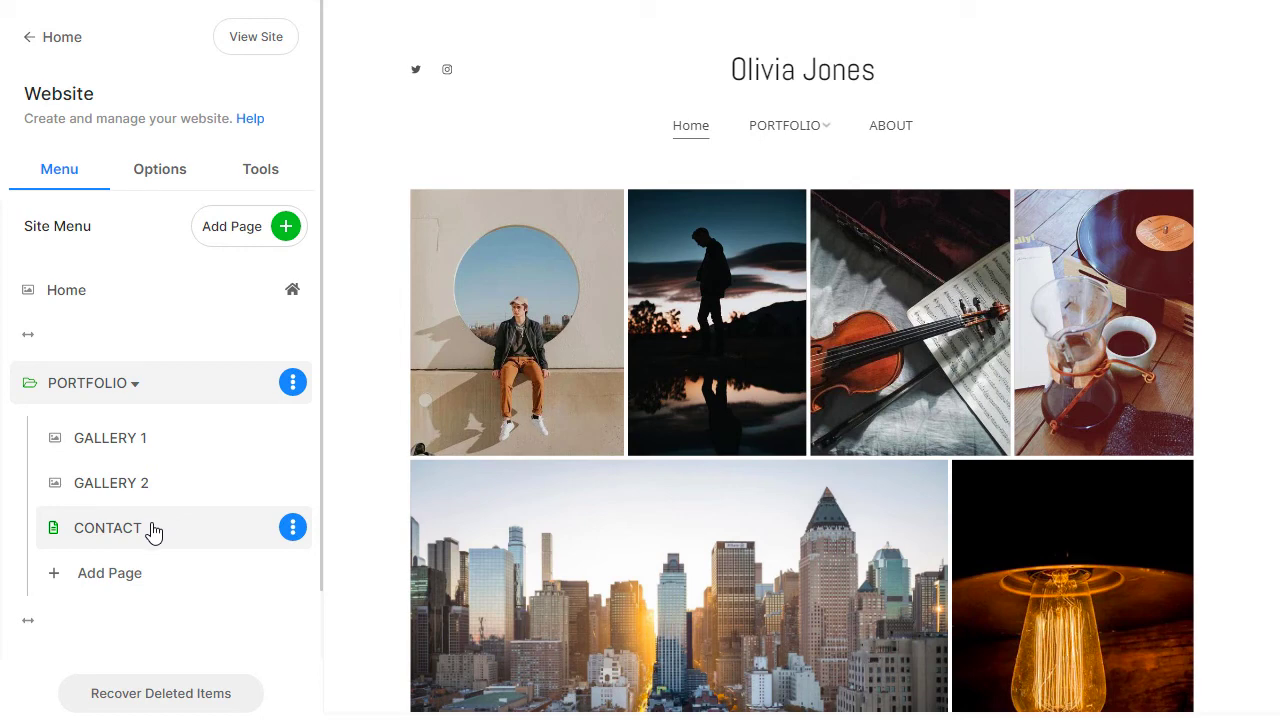
{"action": "left_click", "coordinate": [292, 527]}
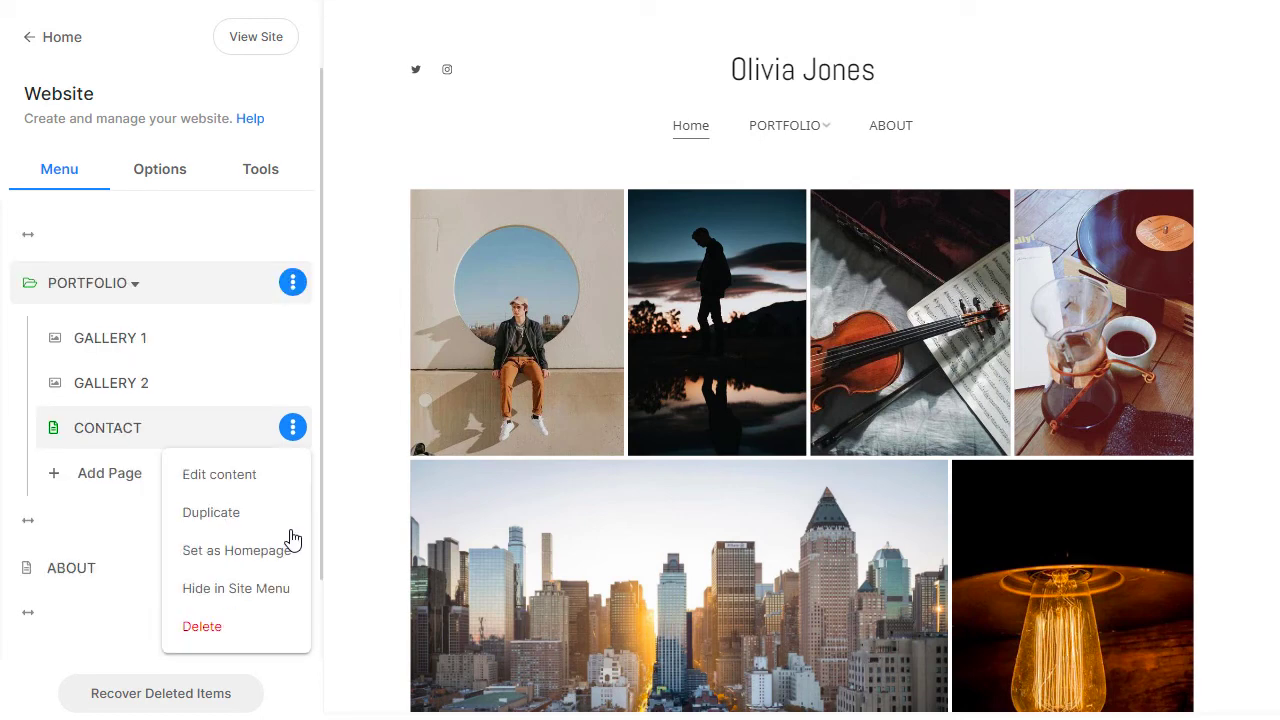
{"action": "mouse_move", "coordinate": [211, 512]}
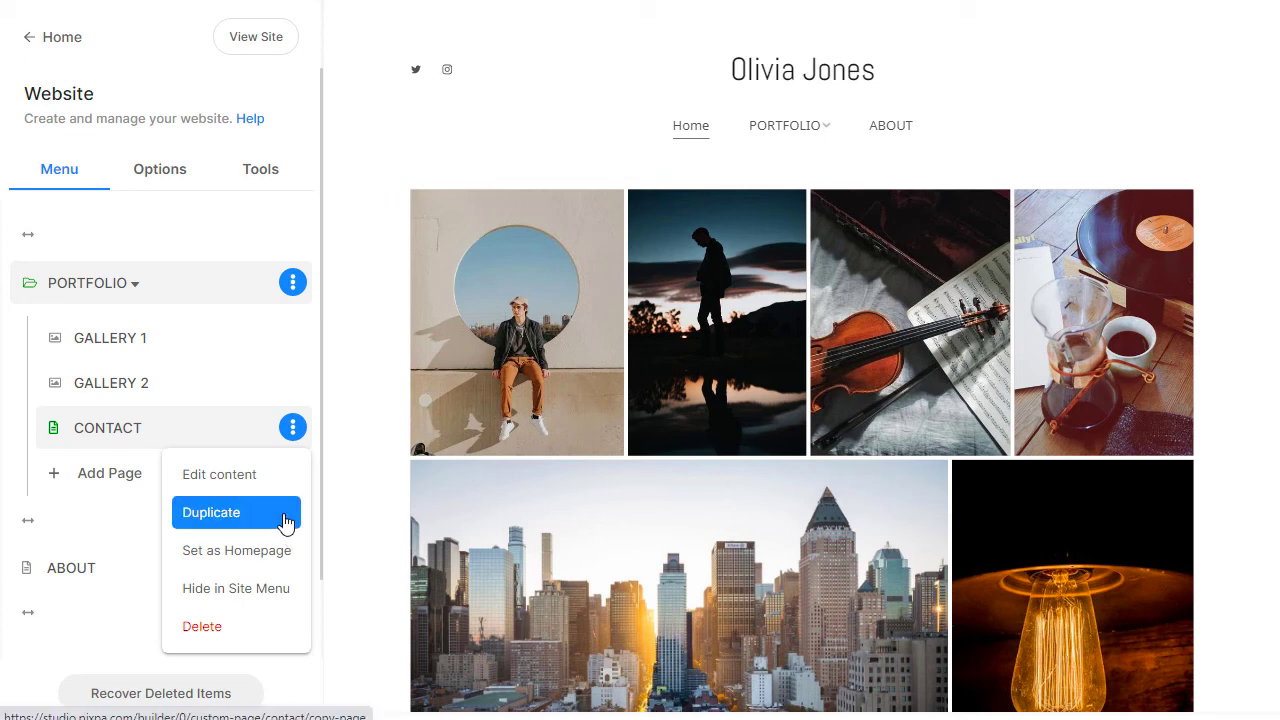
{"action": "mouse_move", "coordinate": [237, 550]}
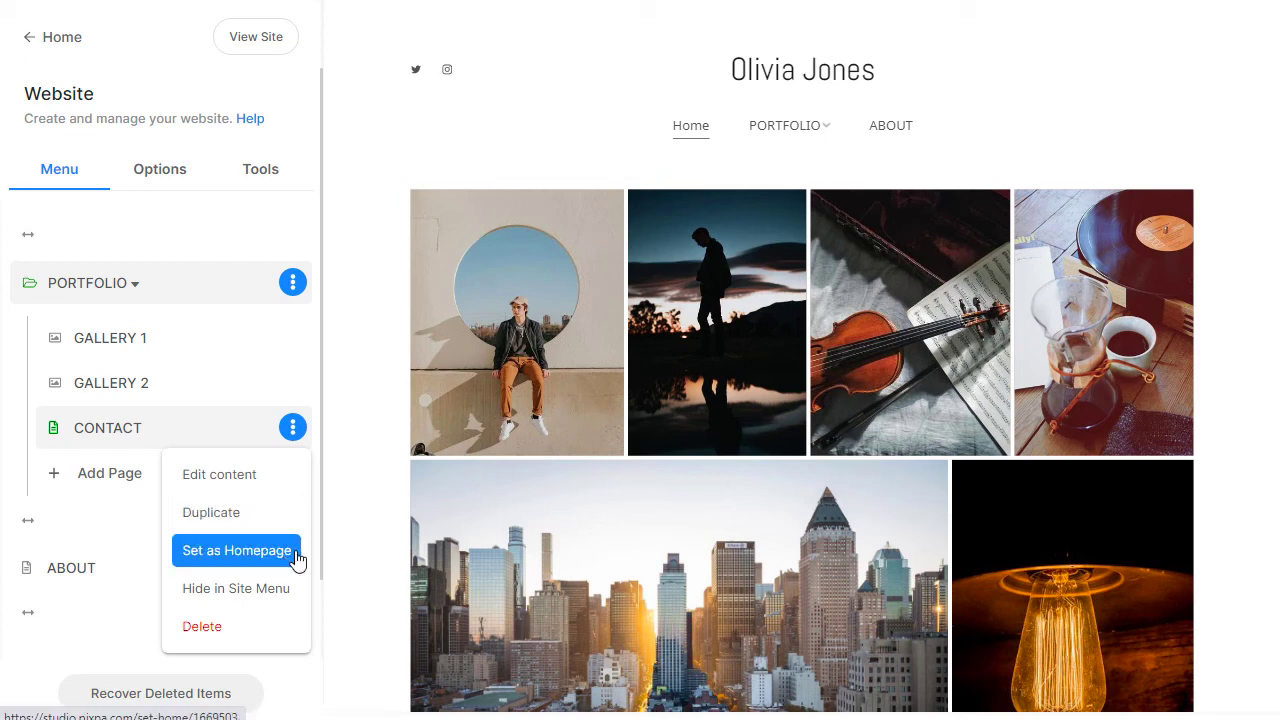
{"action": "mouse_move", "coordinate": [235, 588]}
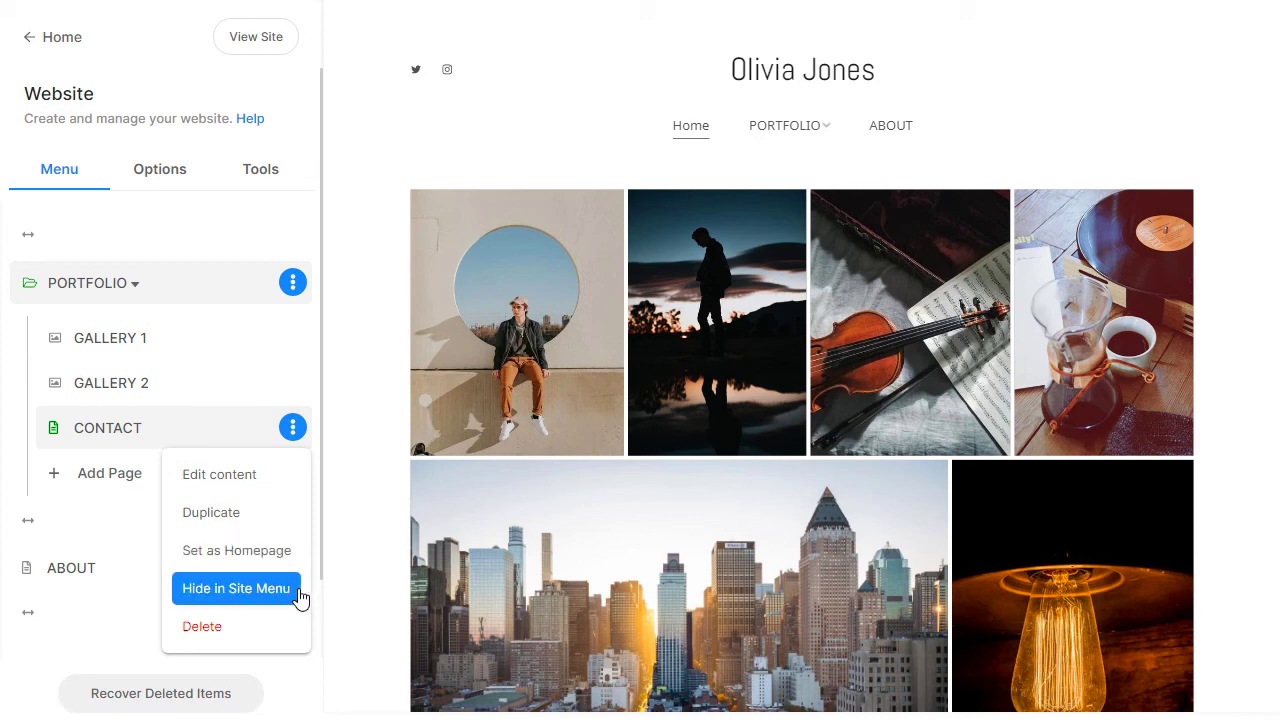
{"action": "mouse_move", "coordinate": [202, 626]}
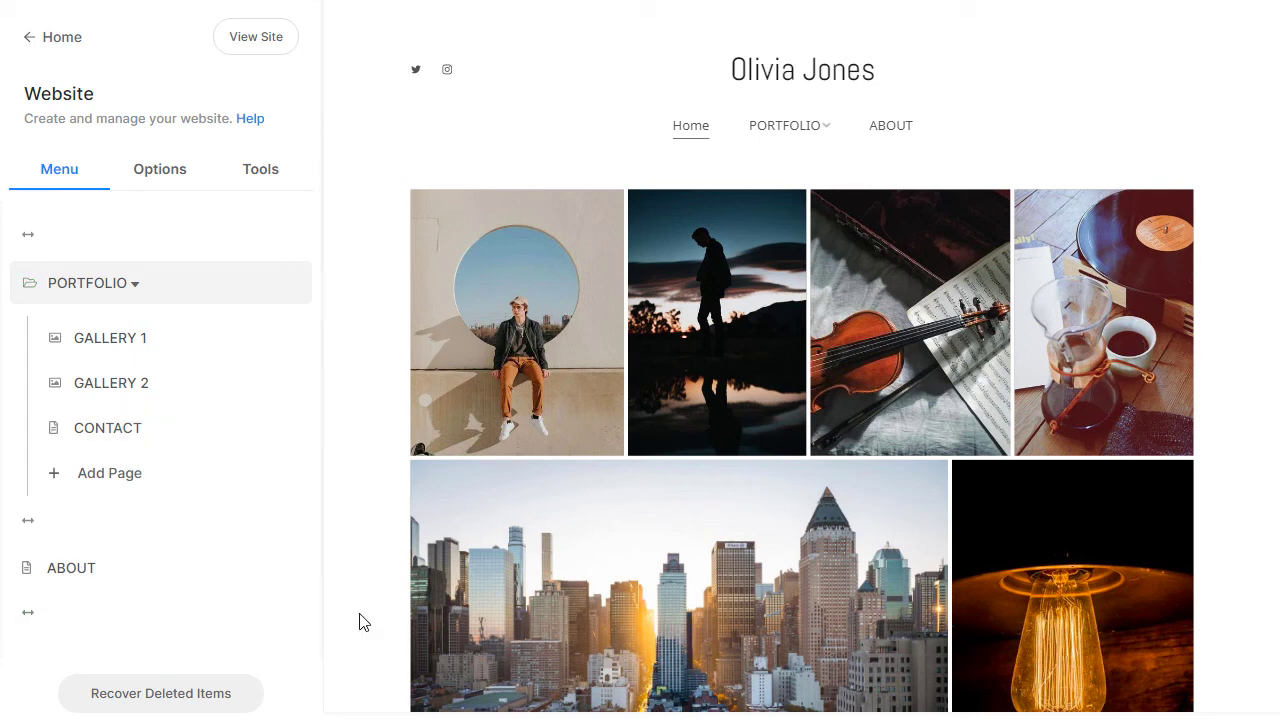
{"action": "mouse_move", "coordinate": [160, 693]}
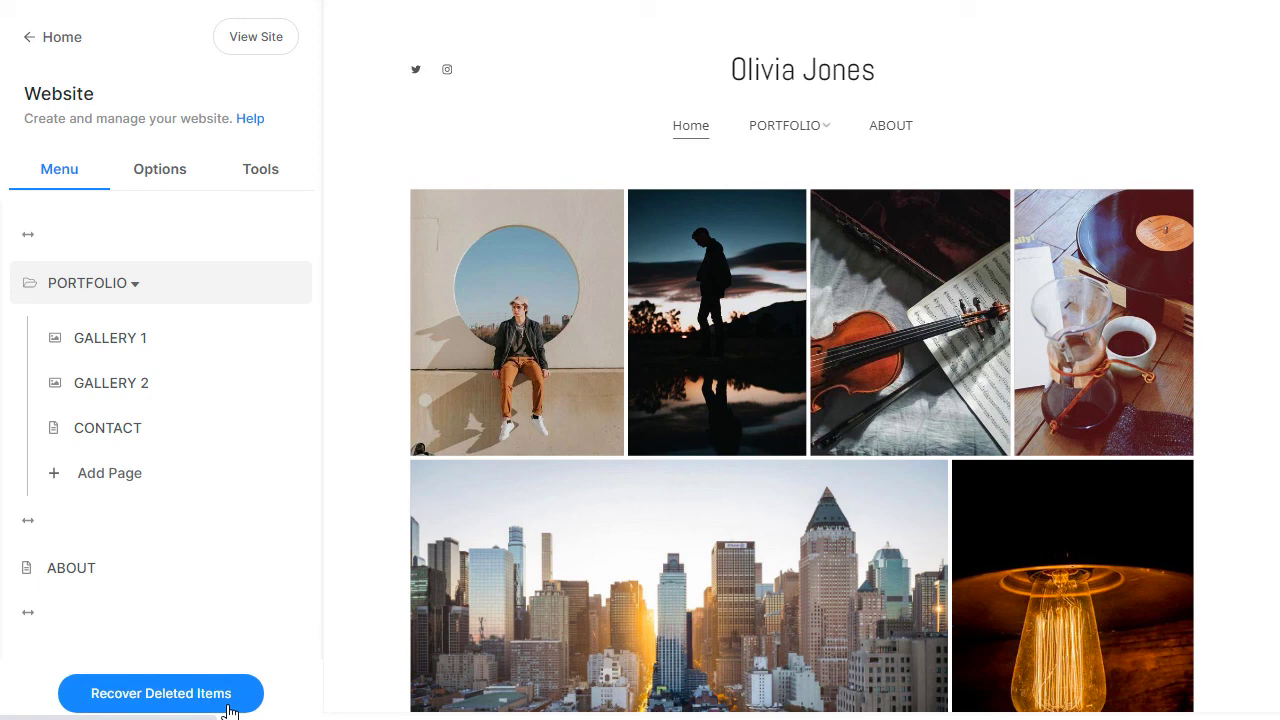
{"action": "mouse_move", "coordinate": [216, 568]}
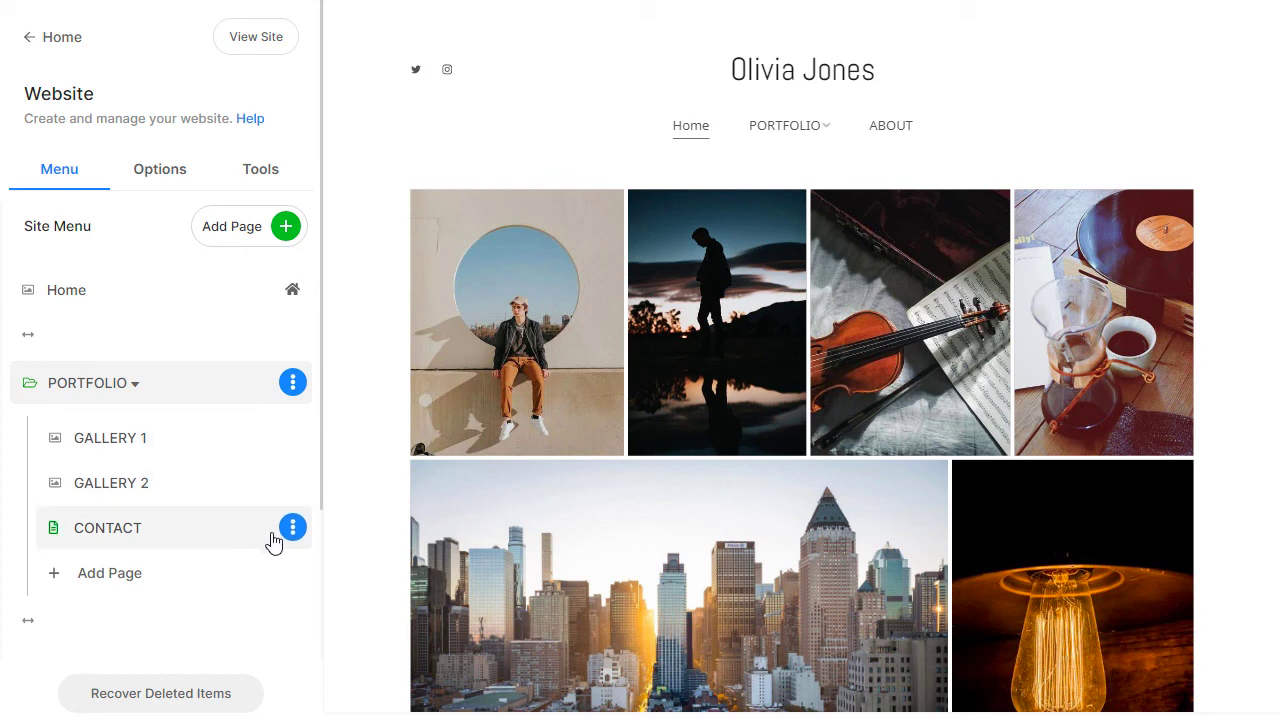
{"action": "mouse_move", "coordinate": [261, 527]}
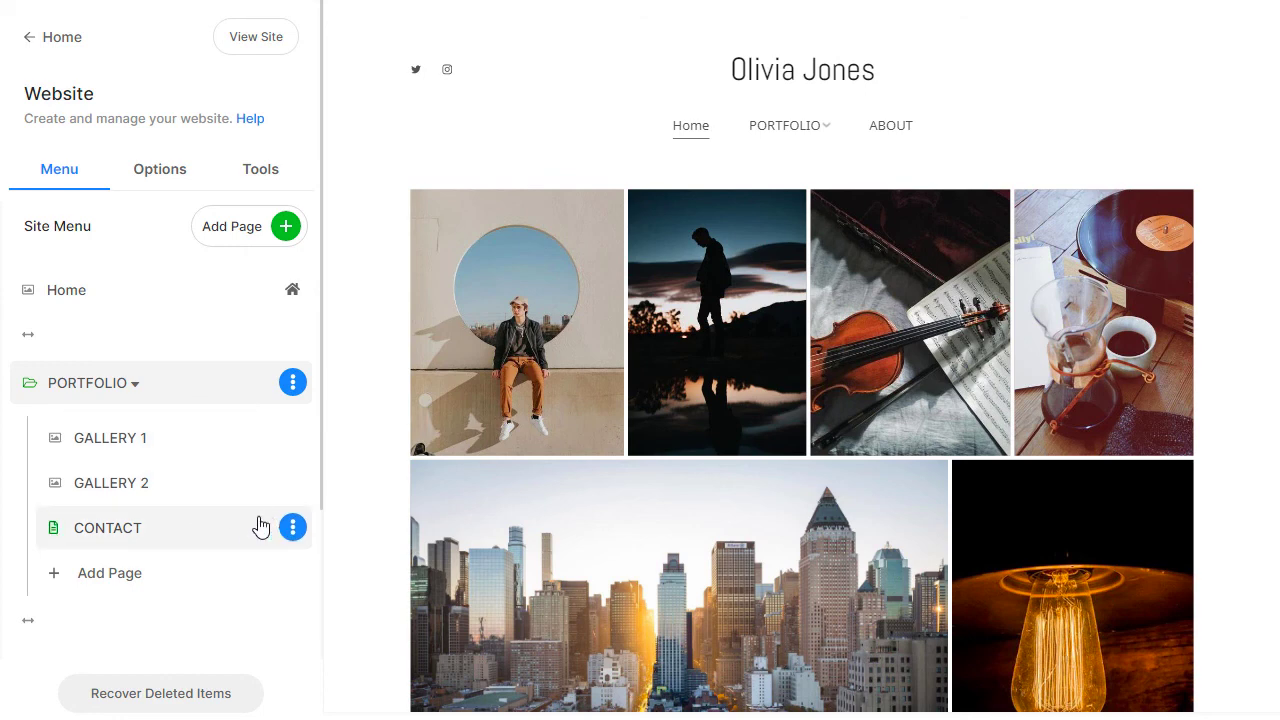